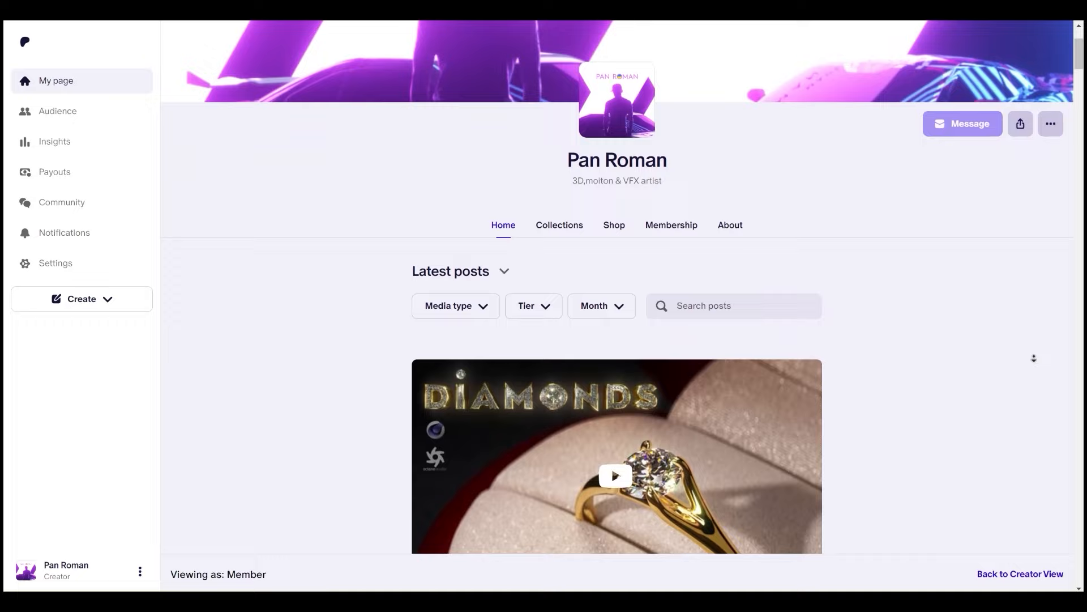
Step: Join the five primitives into a single mesh with Connect Objects + Delete
{"action": "scroll", "scroll_direction": "down", "scroll_amount": 3}
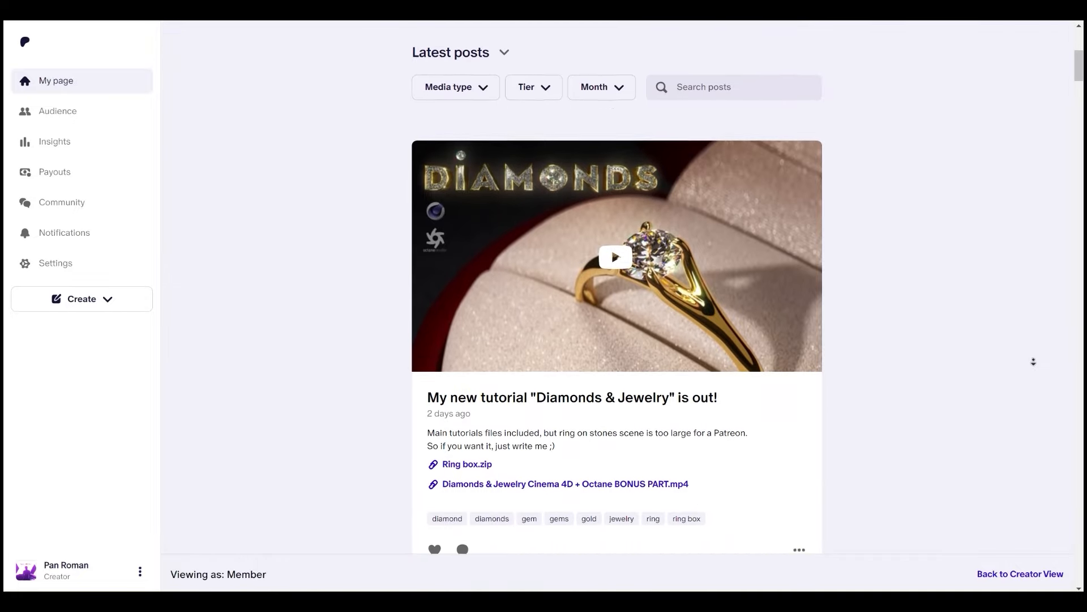
{"action": "scroll", "scroll_direction": "down", "scroll_amount": 3}
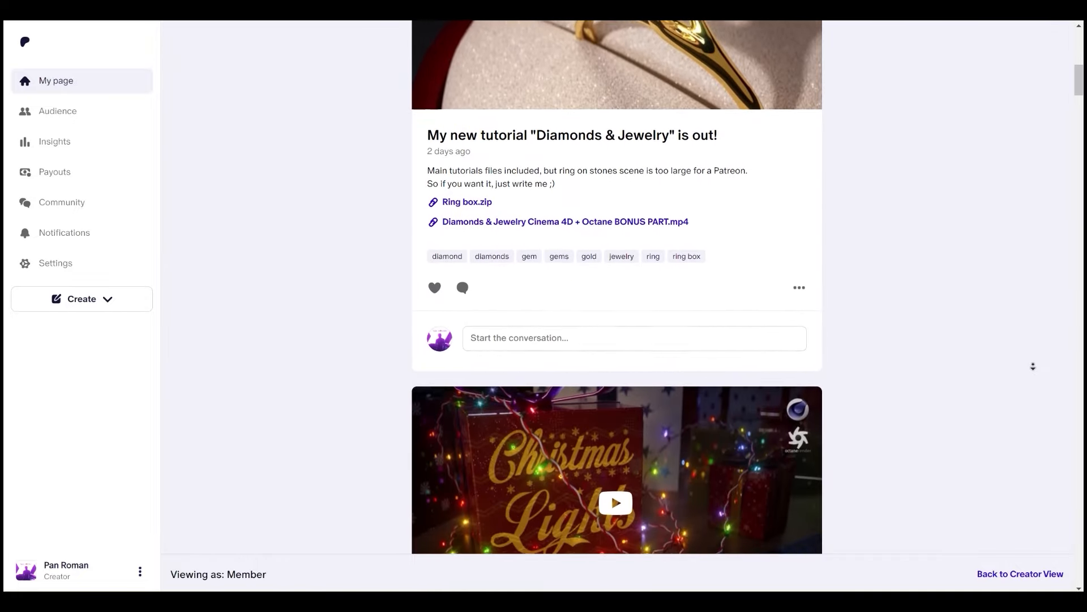
{"action": "scroll", "scroll_direction": "down", "scroll_amount": 3}
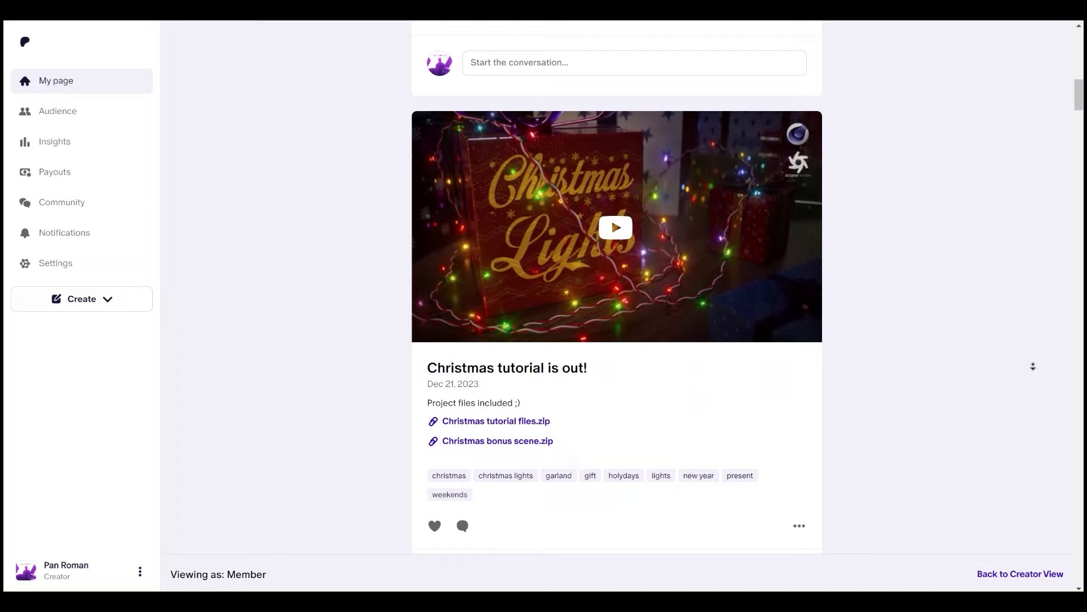
{"action": "scroll", "scroll_direction": "down", "scroll_amount": 3}
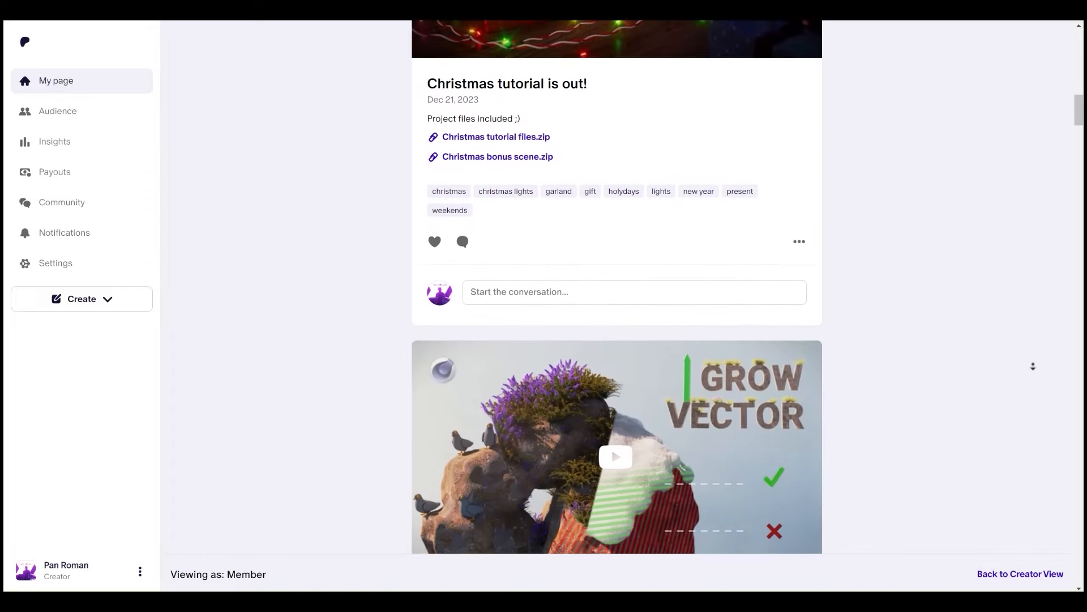
{"action": "scroll", "scroll_direction": "down", "scroll_amount": 3}
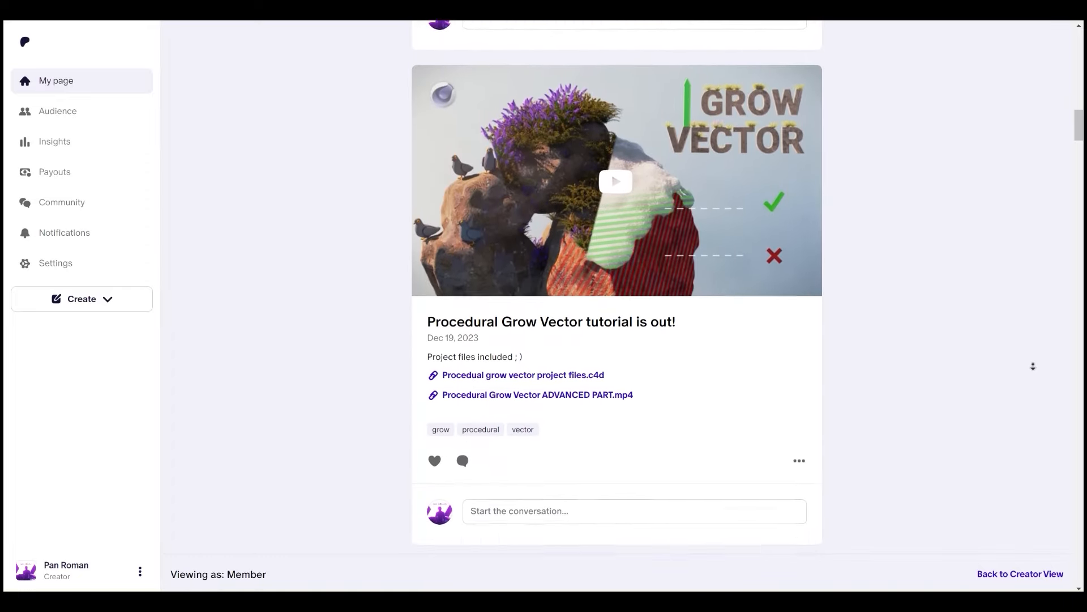
{"action": "scroll", "scroll_direction": "down", "scroll_amount": 3}
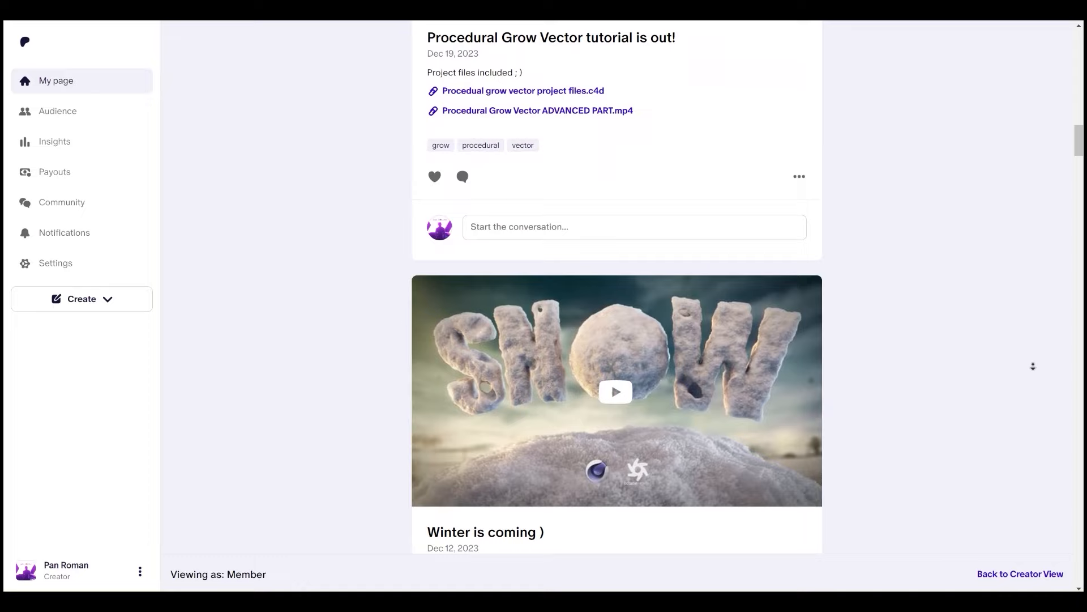
{"action": "scroll", "scroll_direction": "down", "scroll_amount": 3}
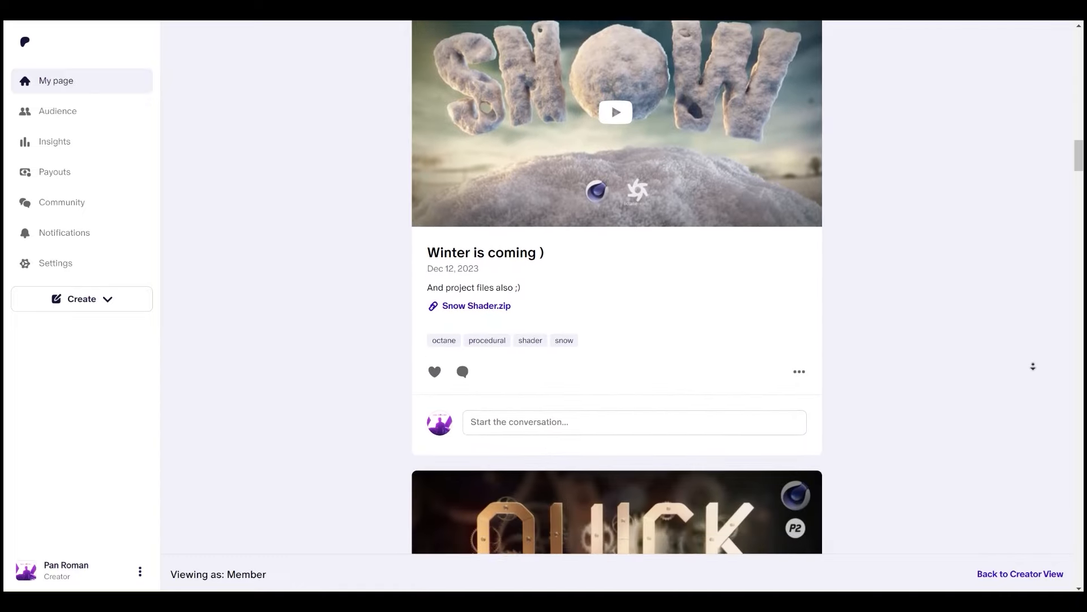
{"action": "scroll", "scroll_direction": "down", "scroll_amount": 3}
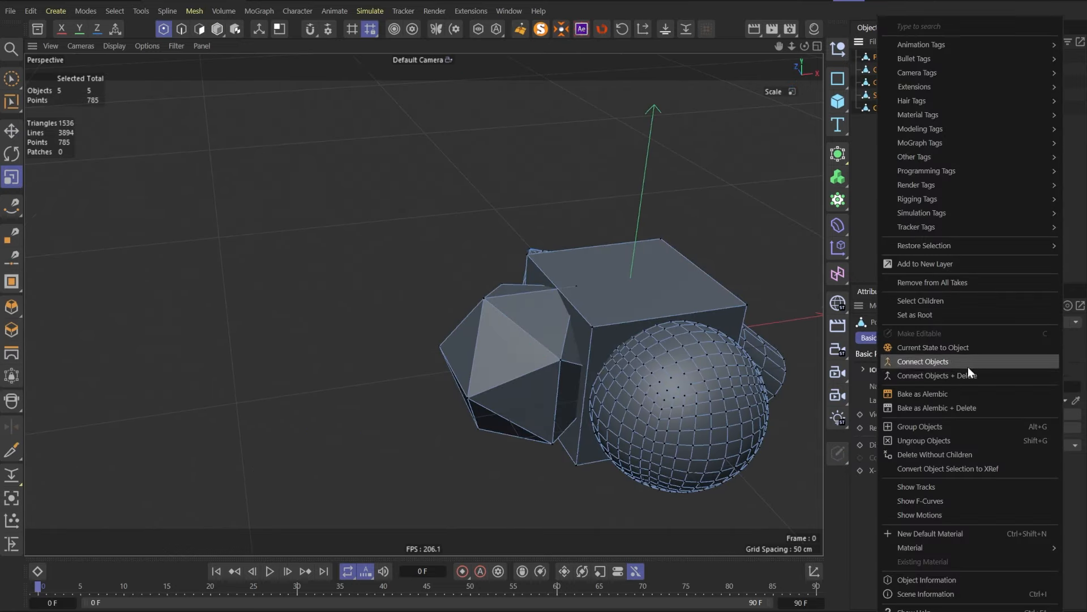
{"action": "left_click", "coordinate": [923, 361]}
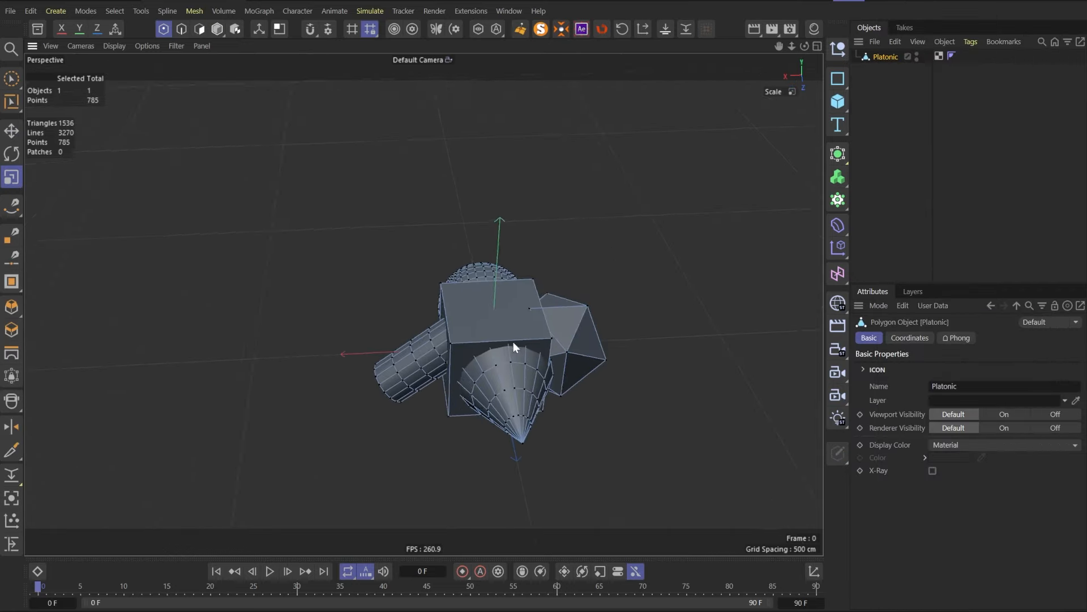
{"action": "left_click", "coordinate": [370, 10]}
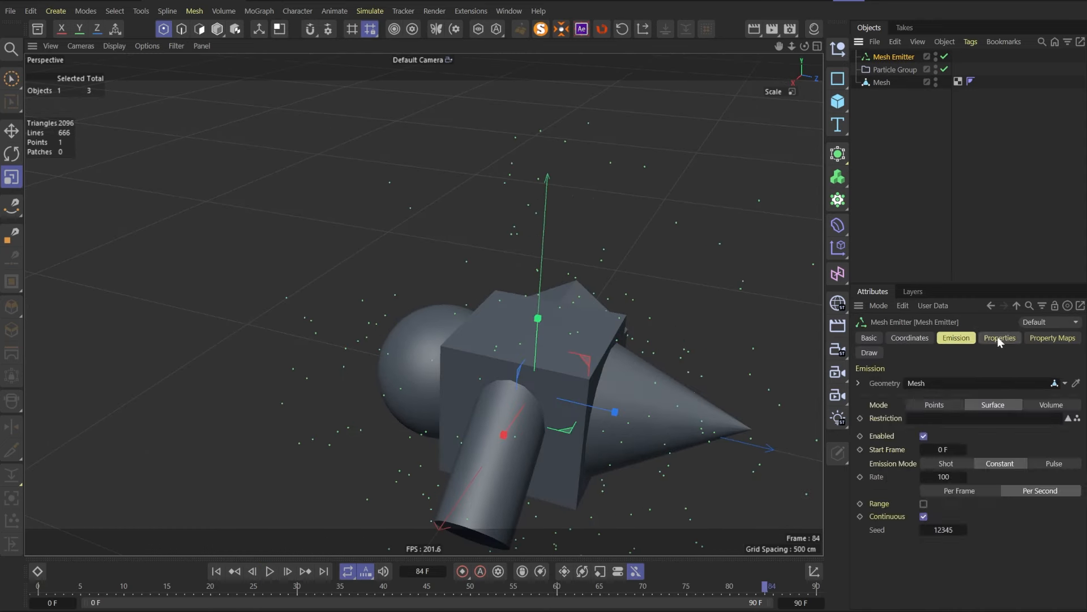
Step: Display each particle's radius as a circle in the viewport
{"action": "left_click", "coordinate": [999, 338]}
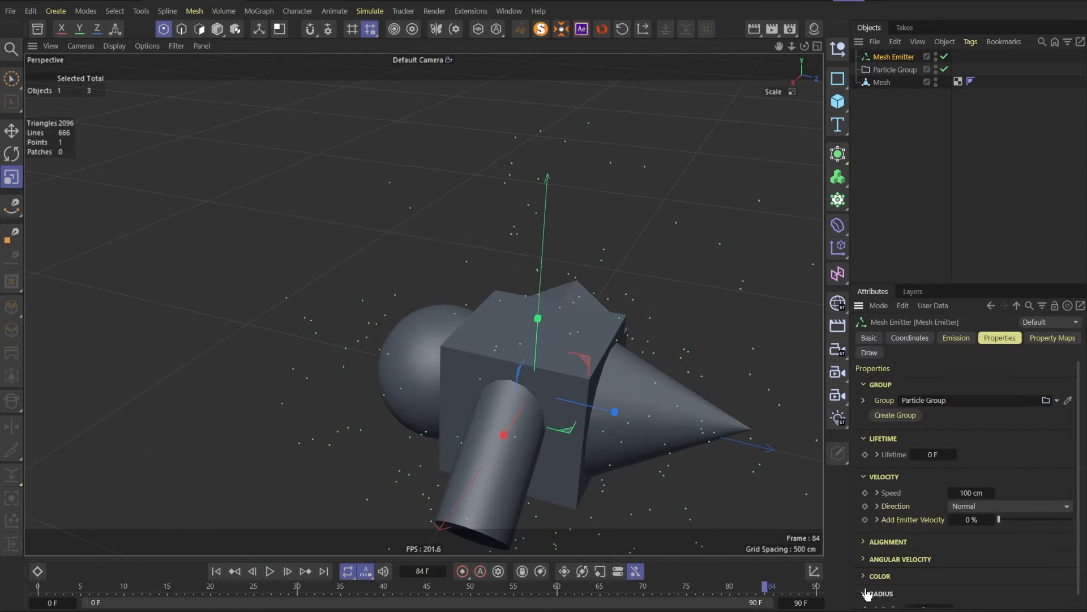
{"action": "scroll", "scroll_direction": "down", "scroll_amount": 3}
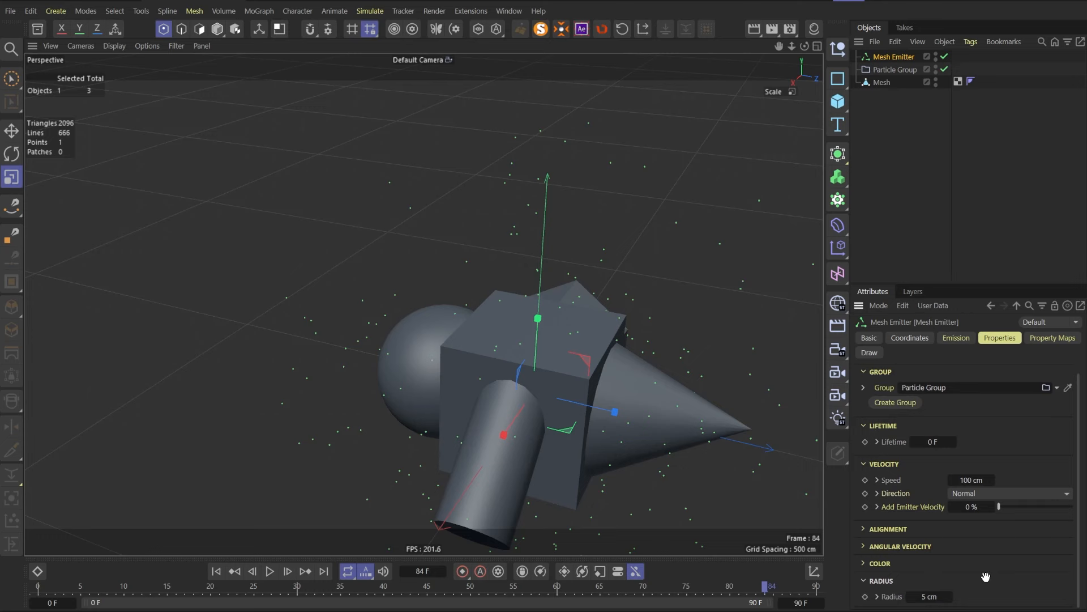
{"action": "left_click", "coordinate": [894, 69]}
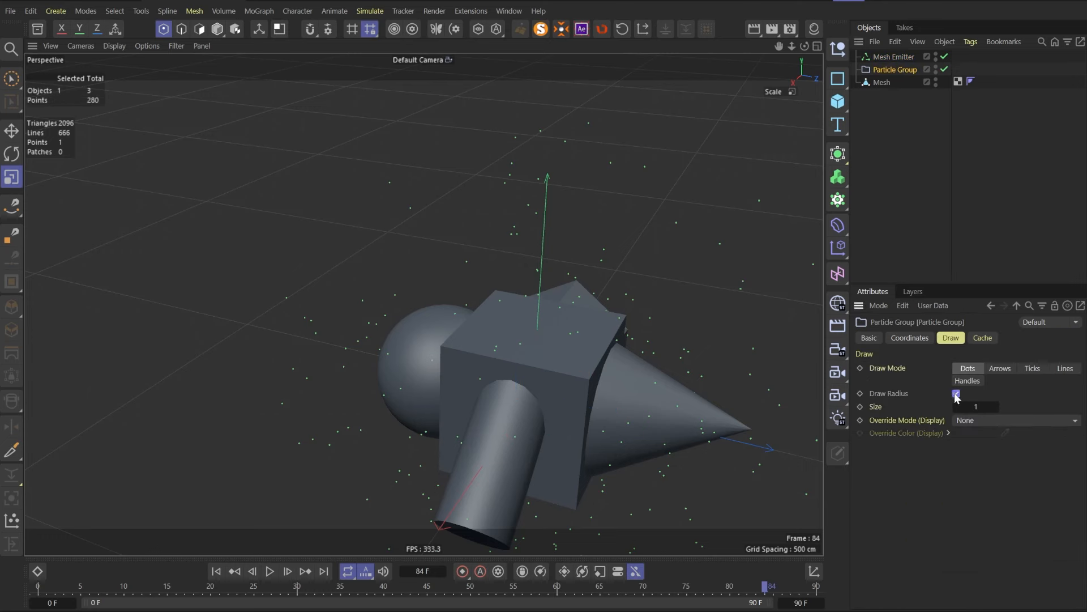
{"action": "left_click", "coordinate": [955, 393]}
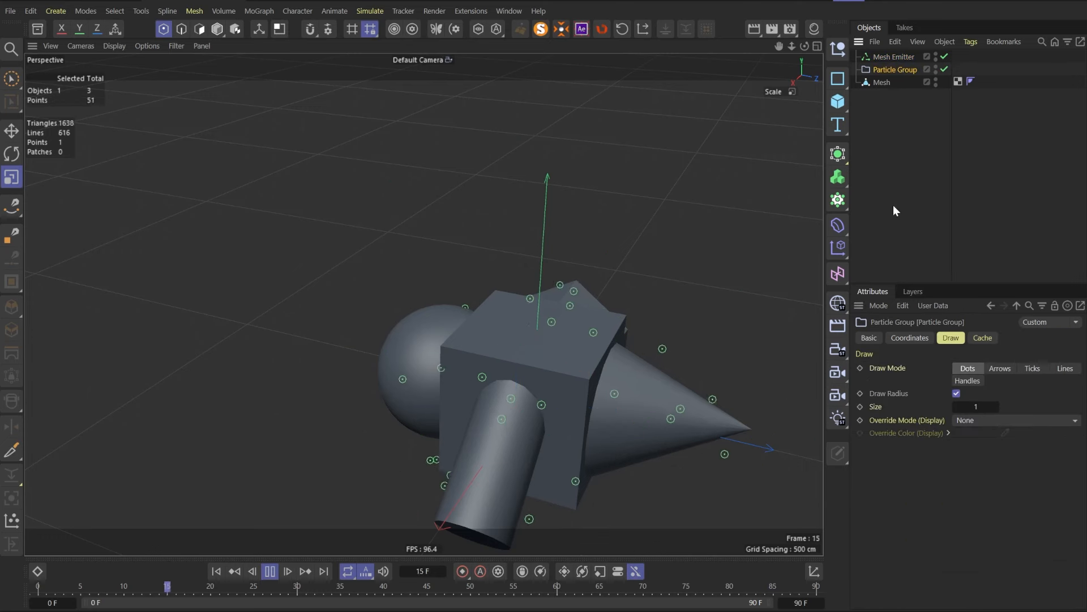
Step: Set the Mesh Emitter to Mesh geometry, Surface mode, Constant emission at rate 500
{"action": "left_click", "coordinate": [893, 56]}
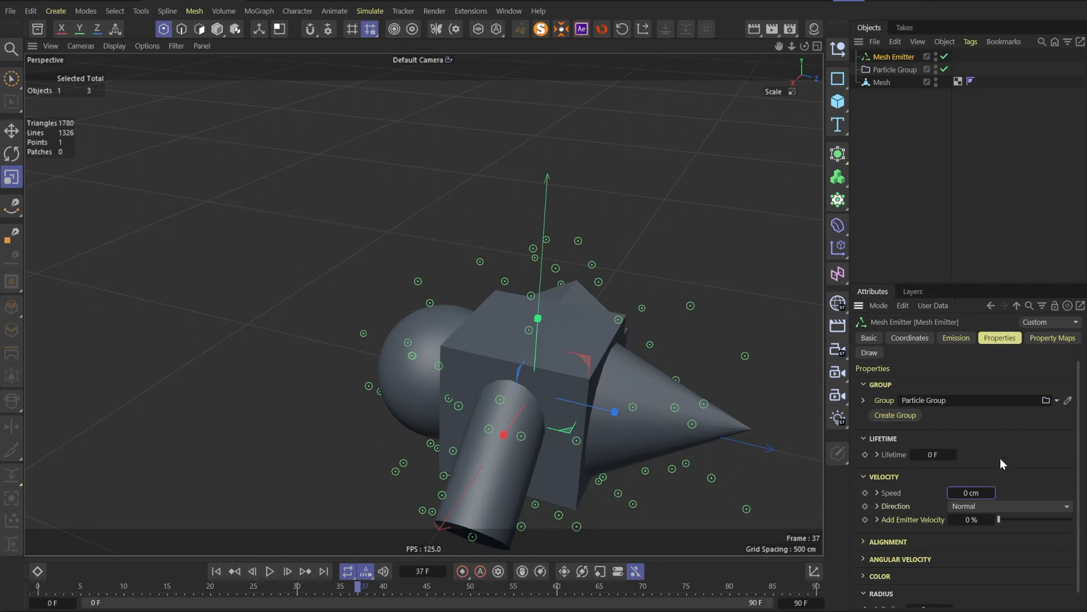
{"action": "left_click", "coordinate": [269, 571]}
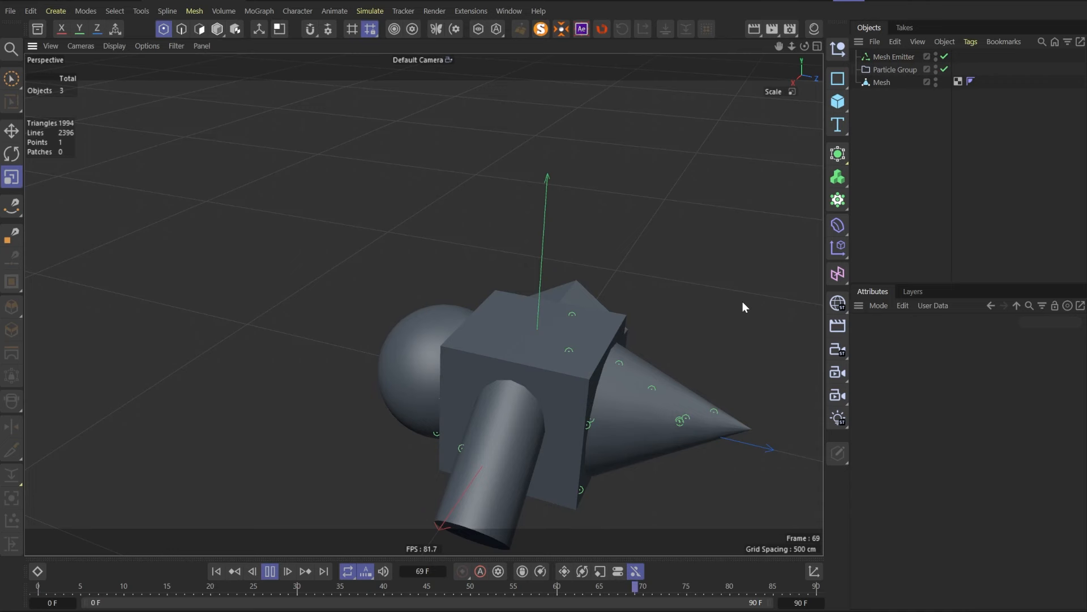
{"action": "left_click", "coordinate": [892, 56]}
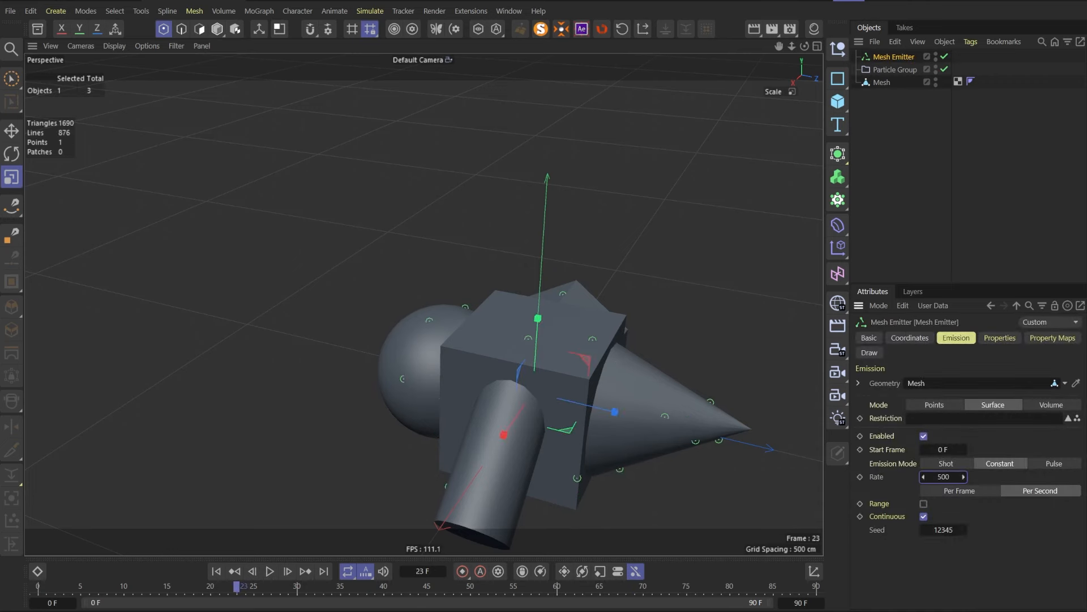
{"action": "left_click", "coordinate": [269, 571]}
{"action": "type", "text": "polygon se"}
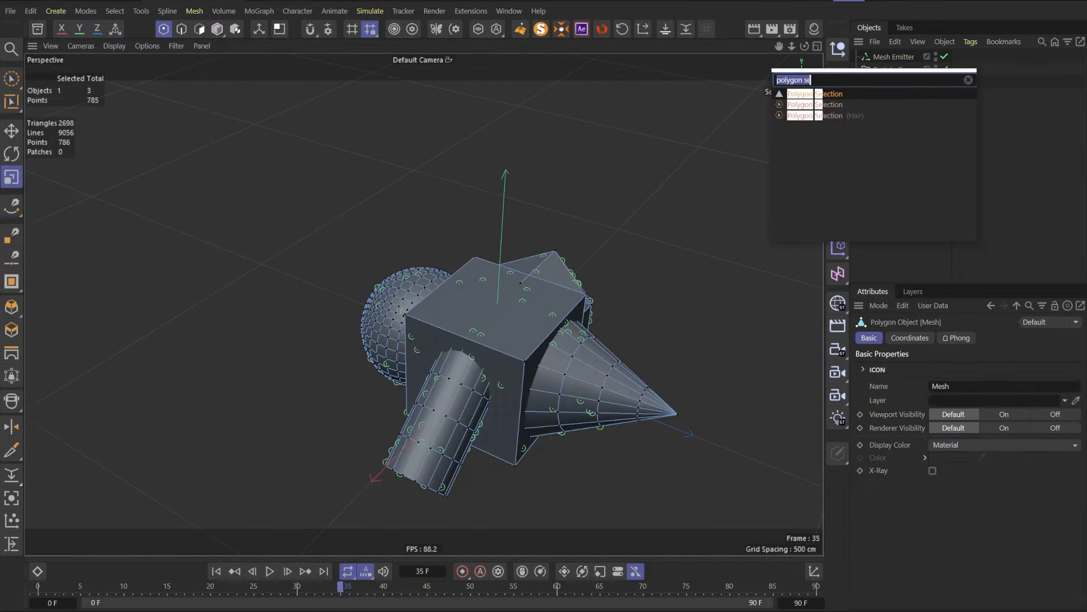
Step: Add a Polygon Selection tag driven by a Falloff shader field with an adjusted gradient
{"action": "left_click", "coordinate": [814, 94]}
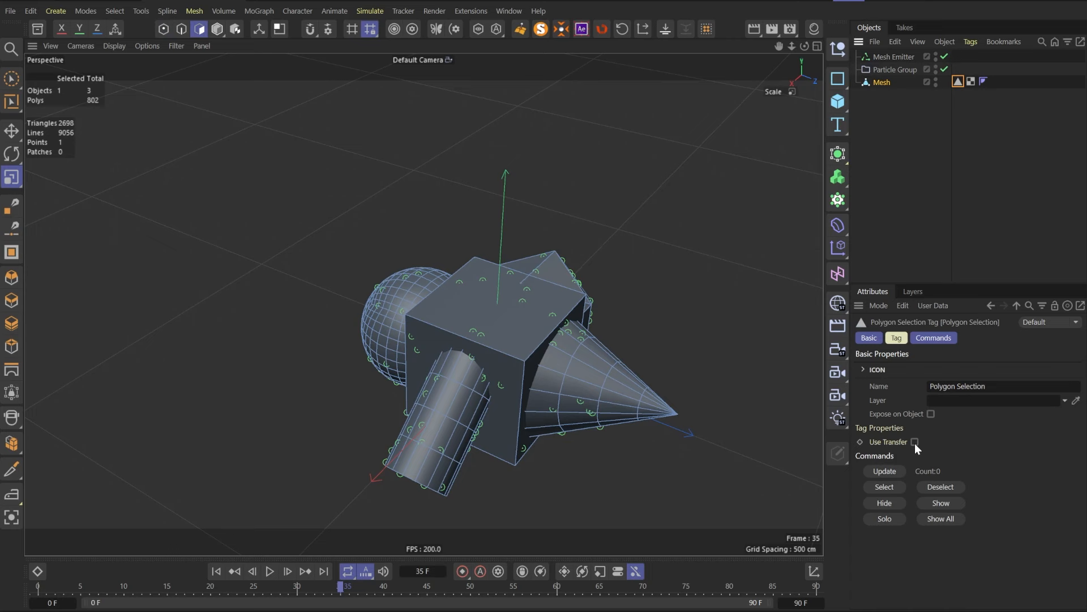
{"action": "left_click", "coordinate": [916, 442]}
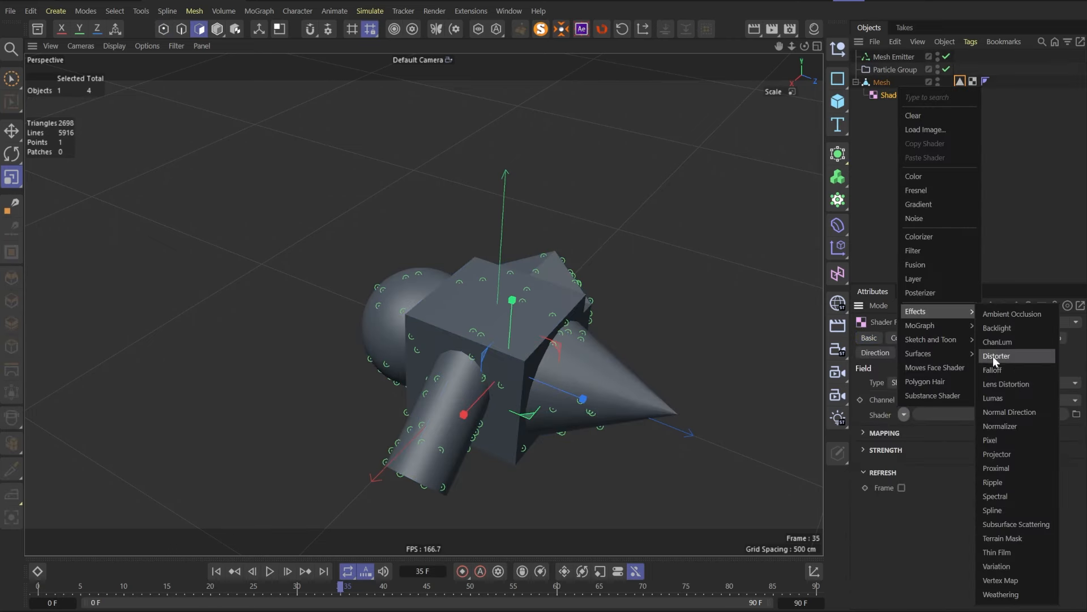
{"action": "left_click", "coordinate": [992, 368]}
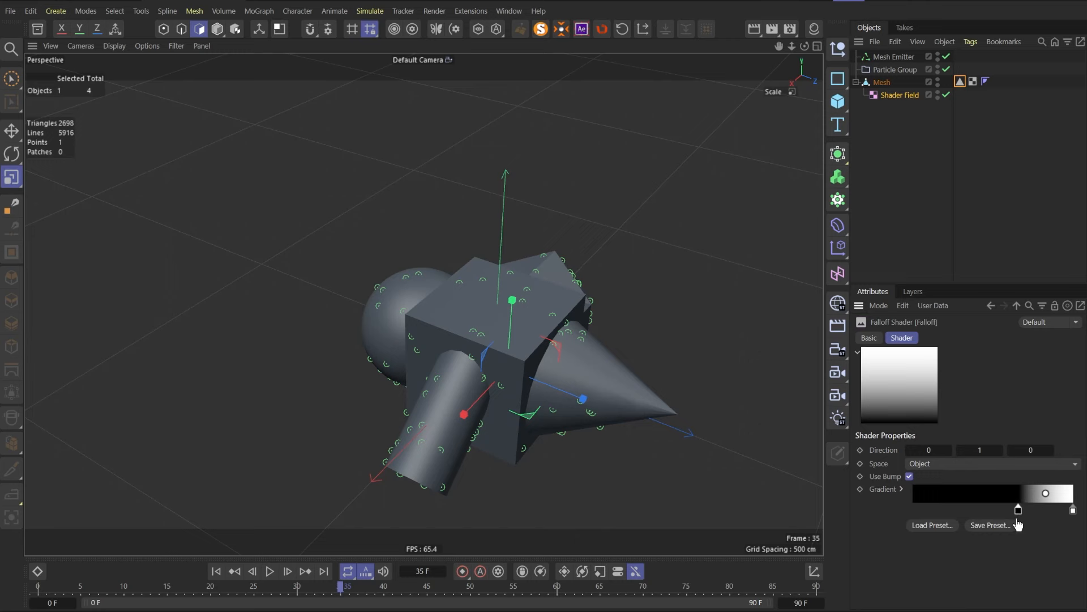
{"action": "left_click", "coordinate": [960, 81]}
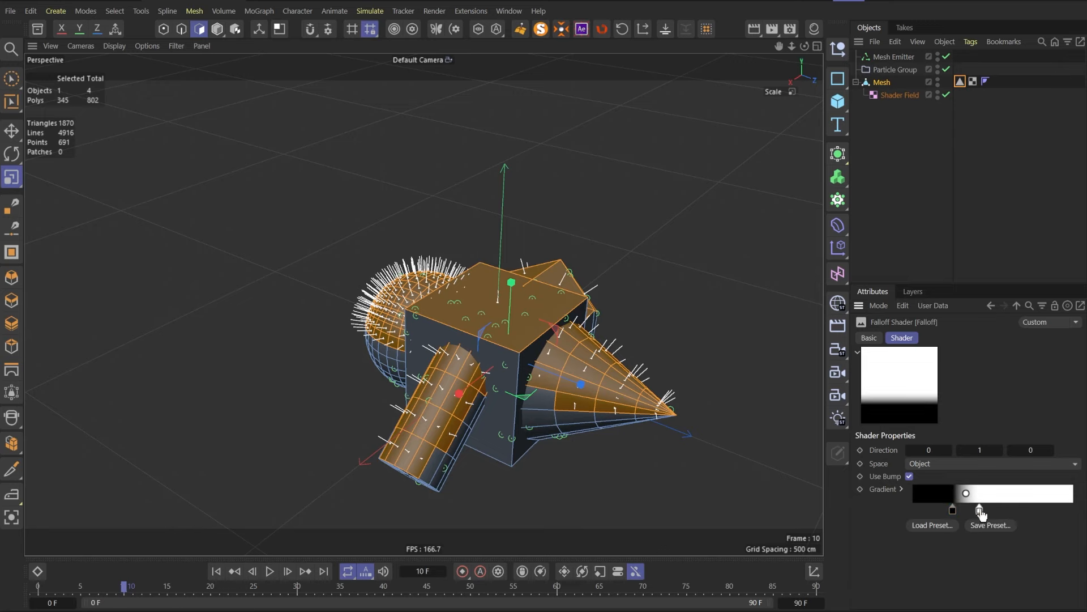
{"action": "left_click", "coordinate": [960, 81]}
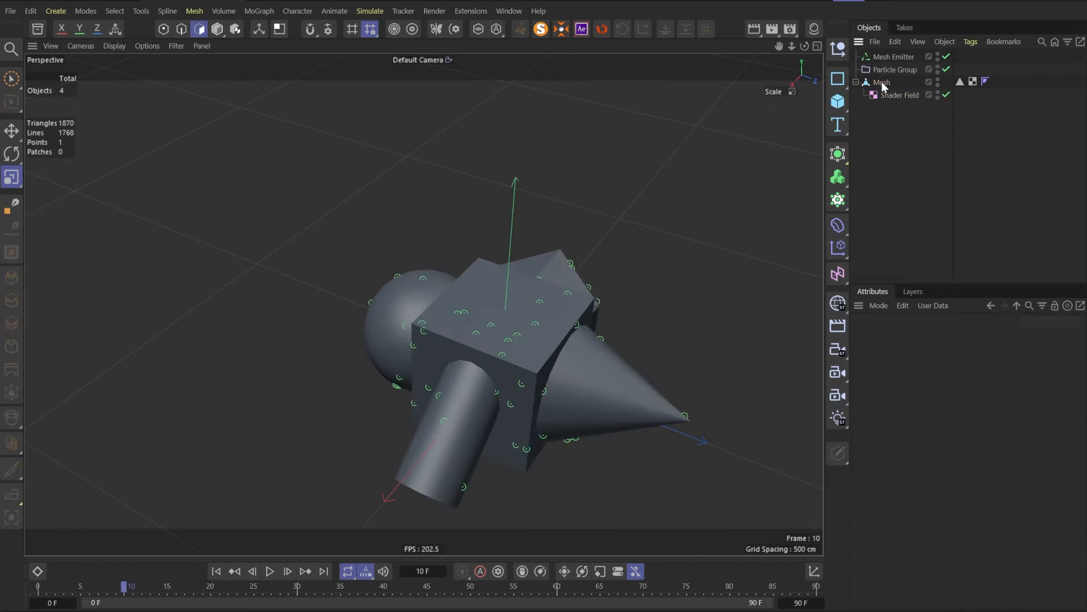
Step: Set the Mesh Emitter's Restriction to the Polygon Selection
{"action": "left_click", "coordinate": [895, 56]}
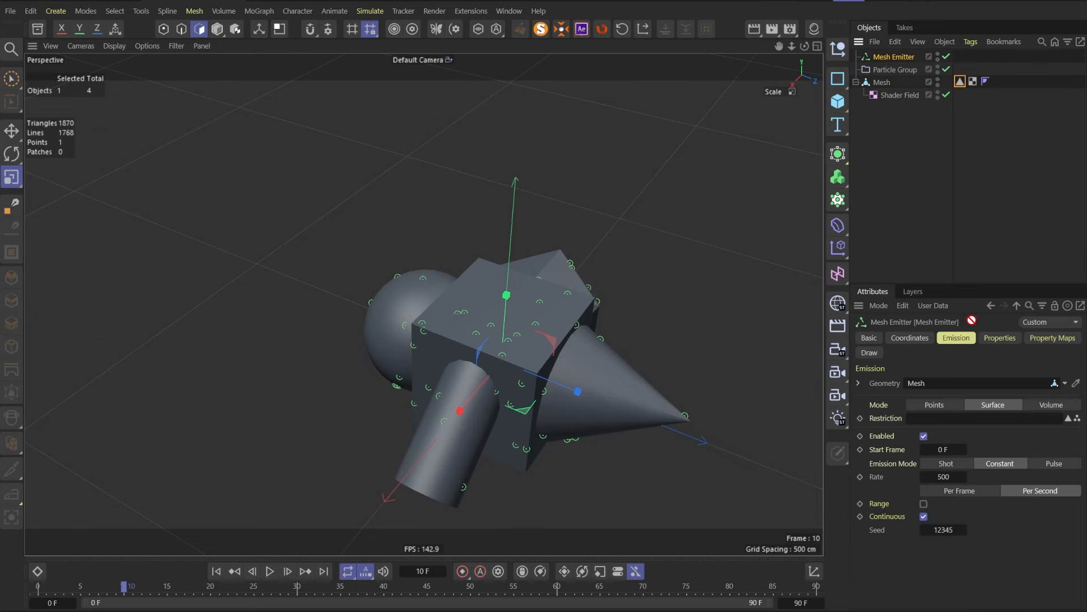
{"action": "left_click", "coordinate": [269, 571]}
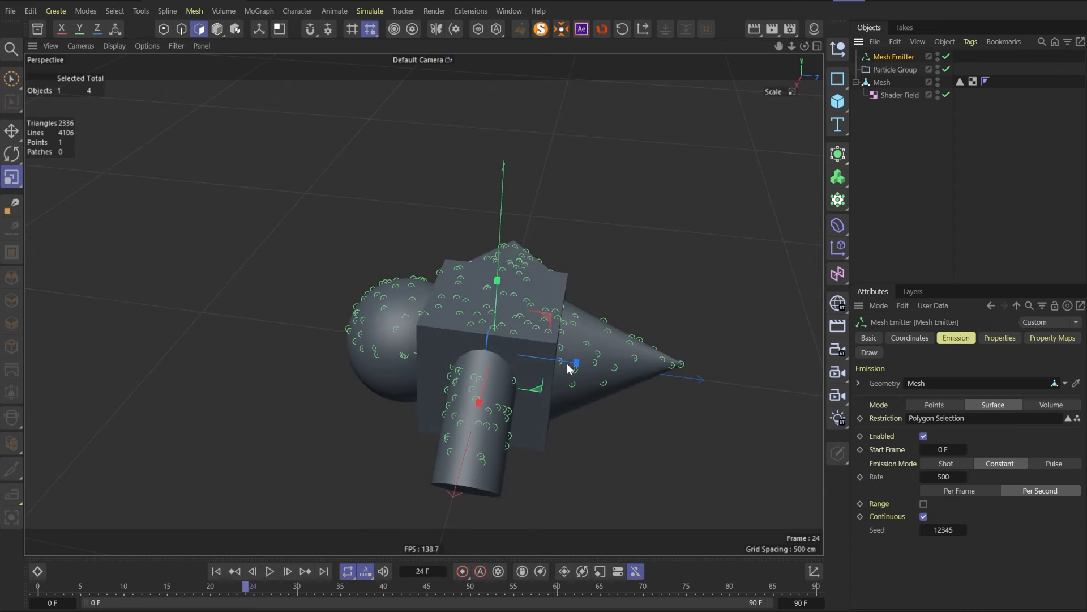
{"action": "left_click", "coordinate": [899, 95]}
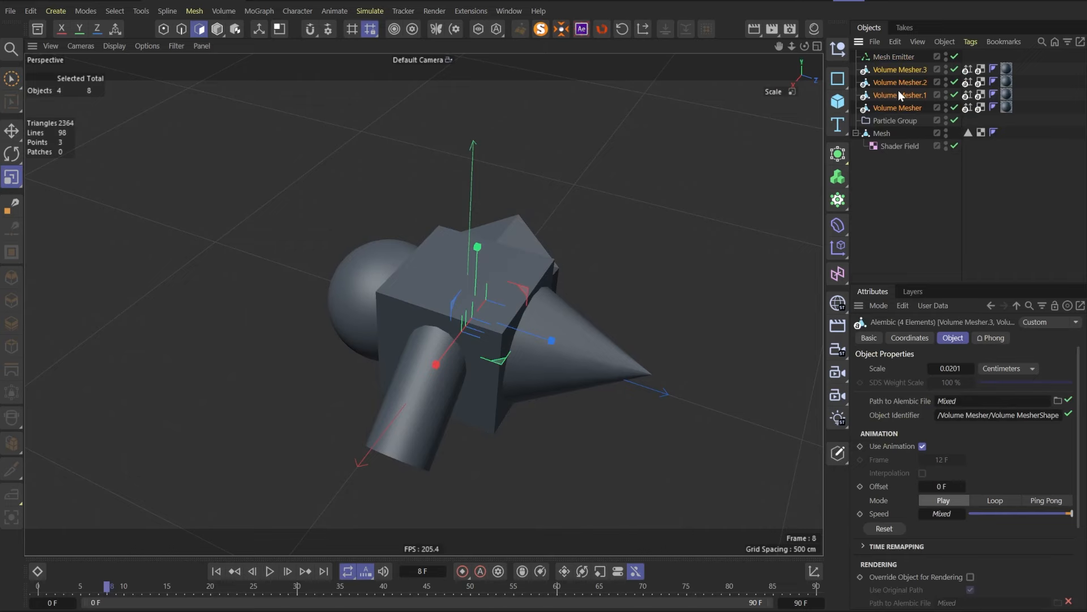
Step: Select the four Volume Mesher Alembic splashes and set their playback speed to 400%
{"action": "left_click", "coordinate": [269, 571]}
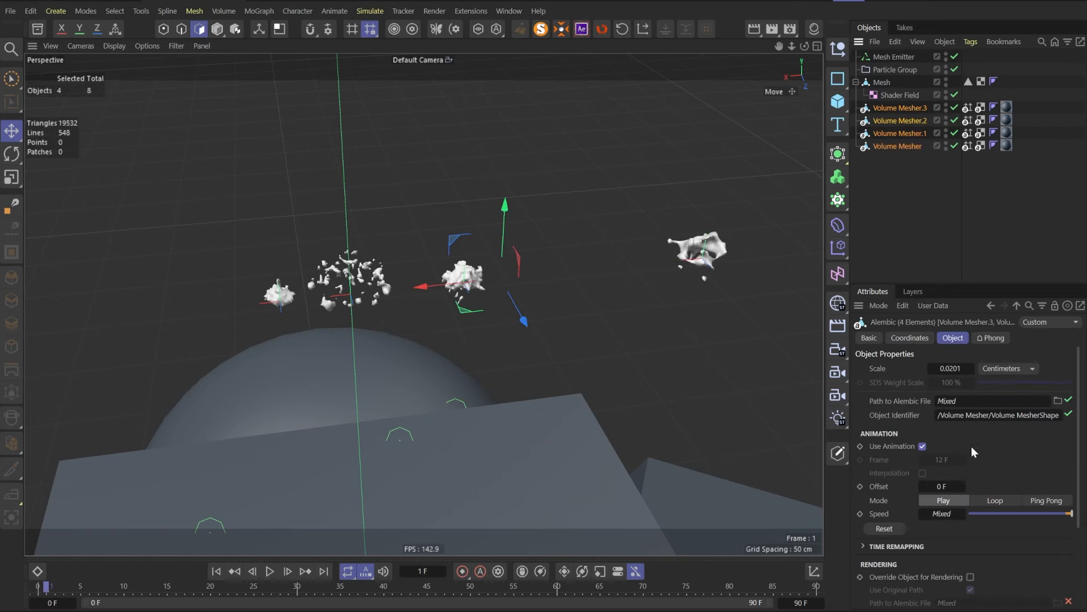
{"action": "triple_click", "coordinate": [941, 486]}
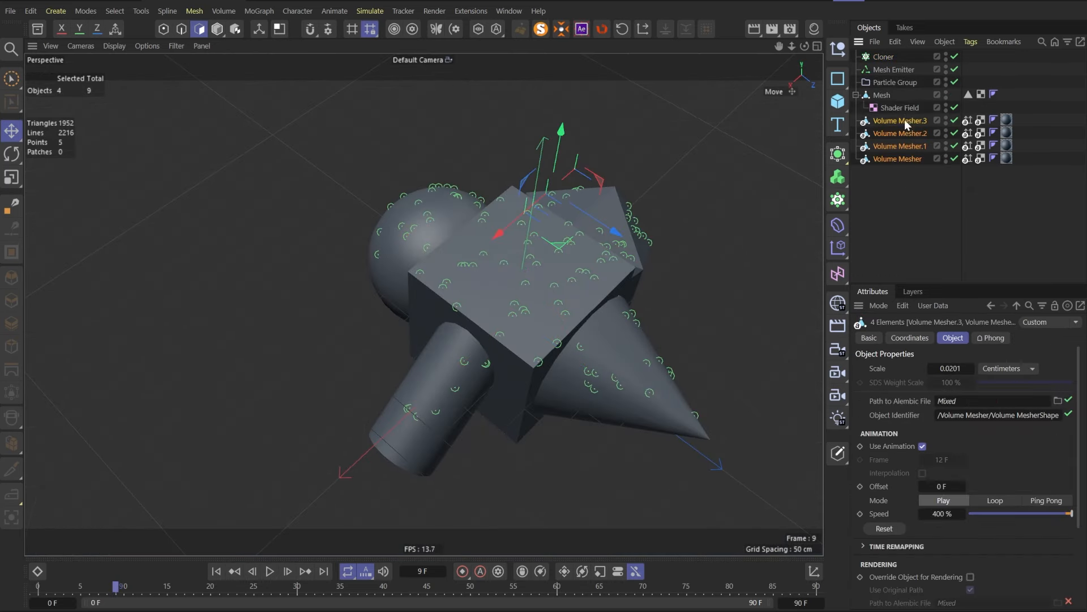
Step: Parent the Volume Meshers under a Cloner in Particle Group mode with Random clones
{"action": "left_click", "coordinate": [883, 56]}
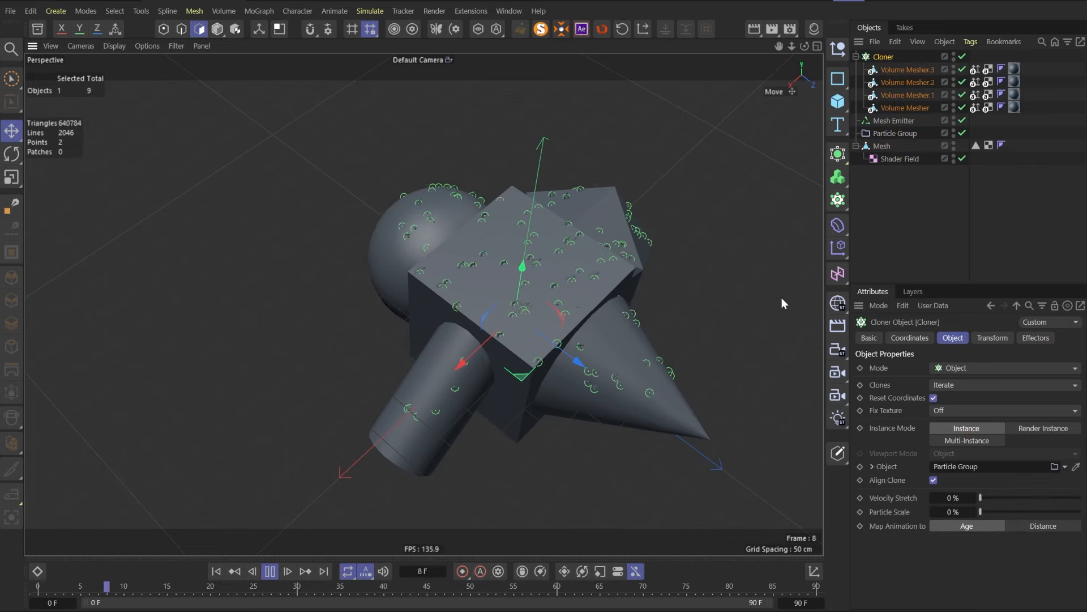
{"action": "left_click", "coordinate": [269, 571]}
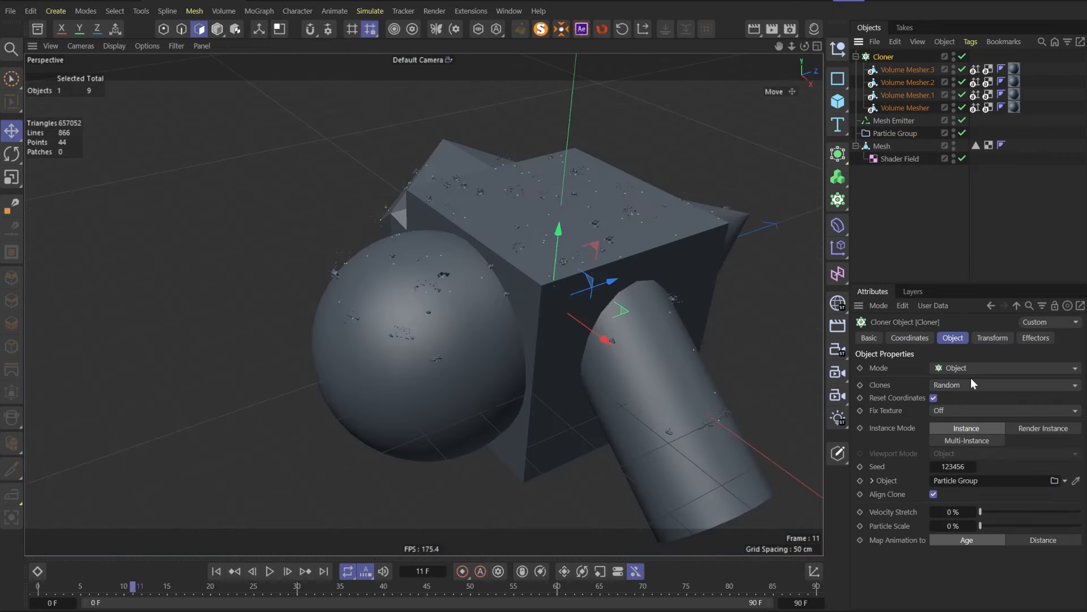
{"action": "left_click", "coordinate": [933, 494]}
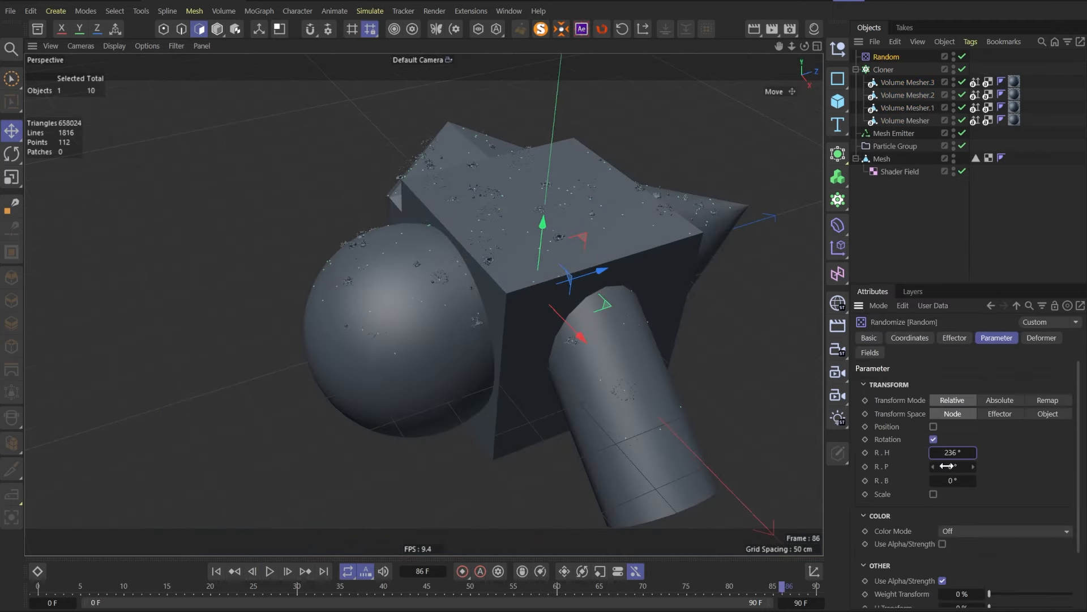
Step: Add a Random effector with R.H 236° and give duplicated splashes .4–.7 500% speed
{"action": "left_click", "coordinate": [287, 571]}
{"action": "type", "text": "500"}
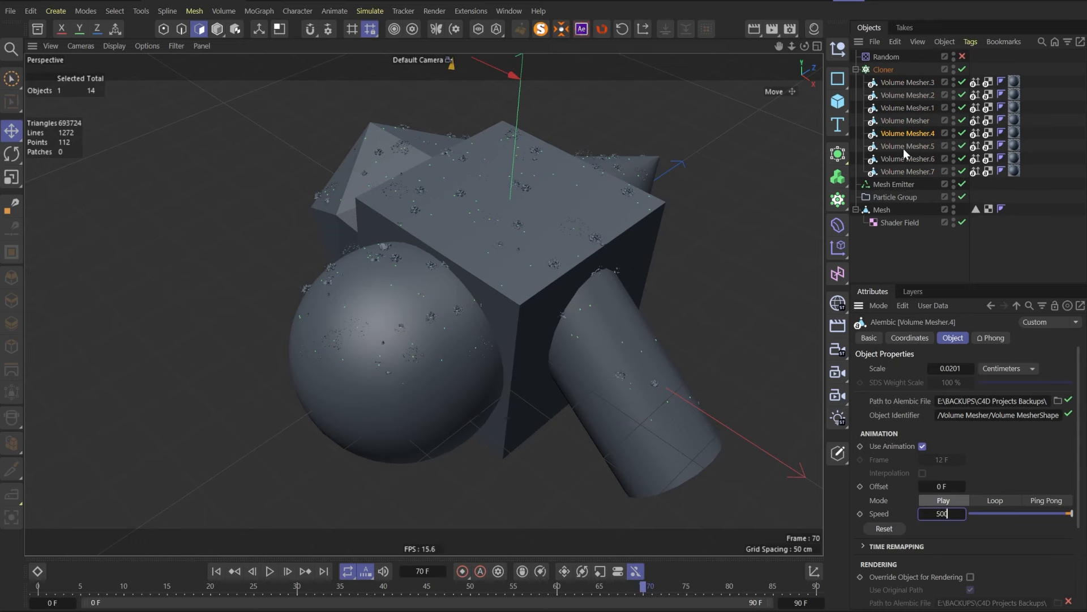
{"action": "left_click", "coordinate": [287, 571]}
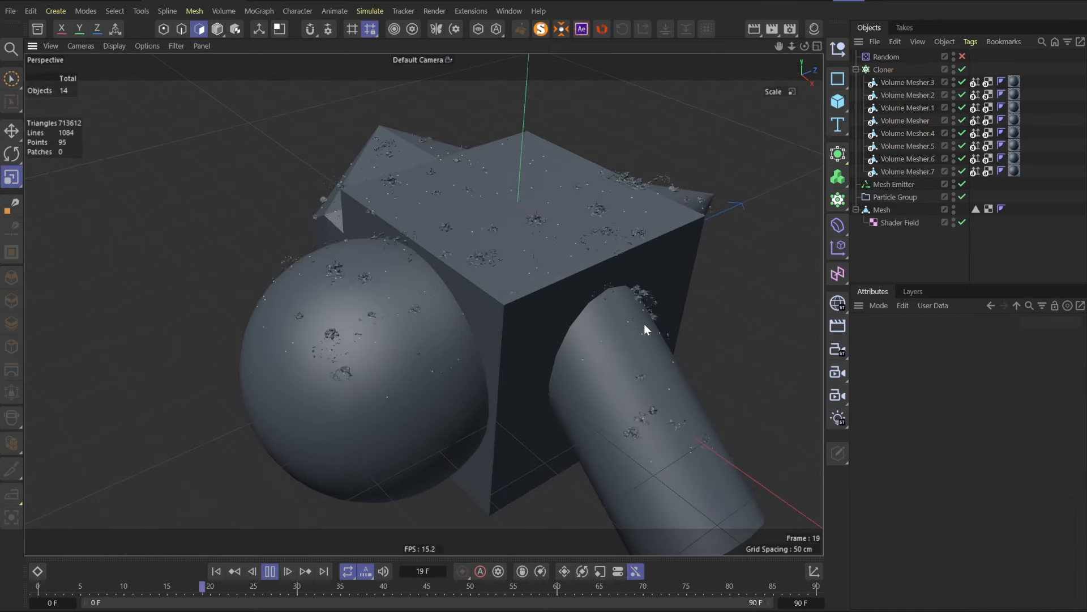